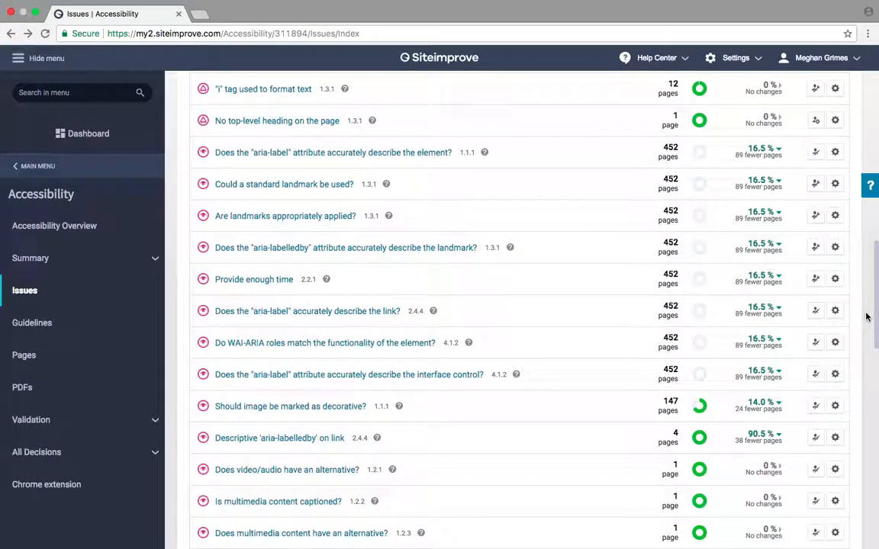
mouse_move(571, 308)
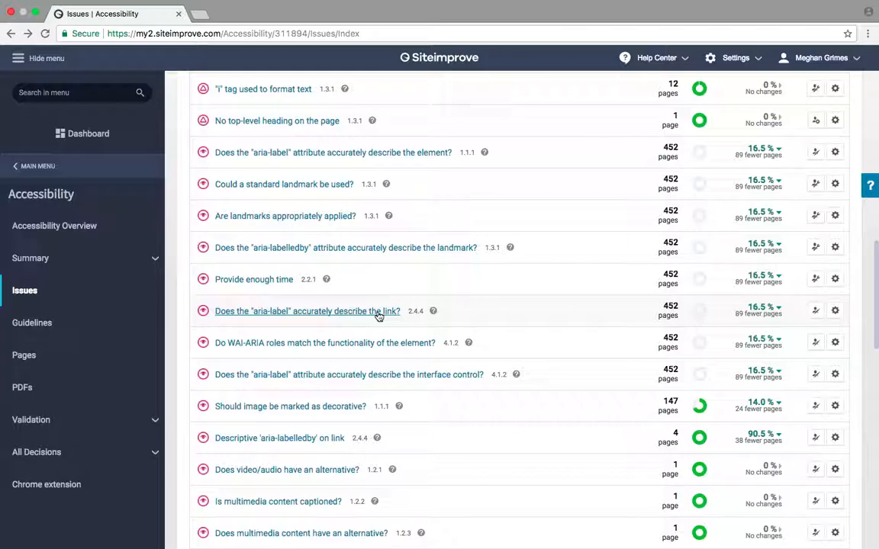
Step: Show the aria-label link issue's Page Report for the Meet Our 2018 ARCHES Fellows page
left_click(306, 311)
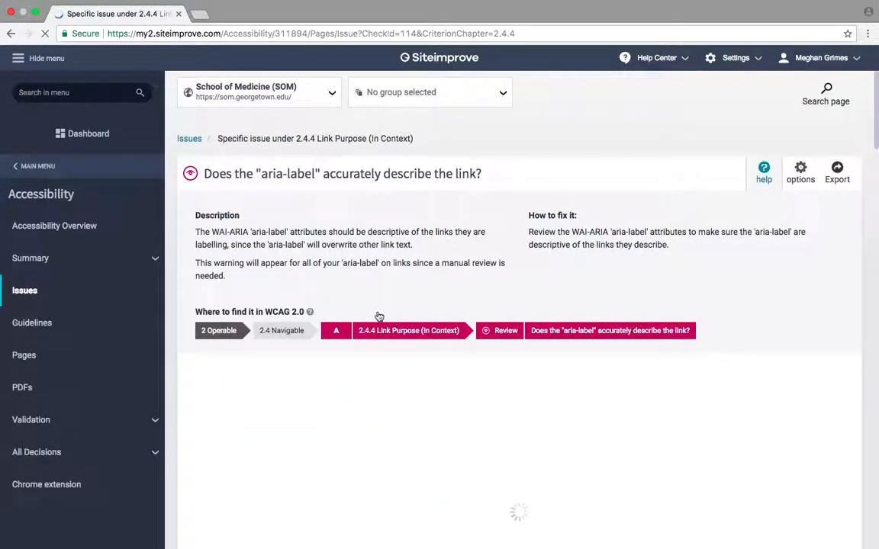
scroll("down", 3)
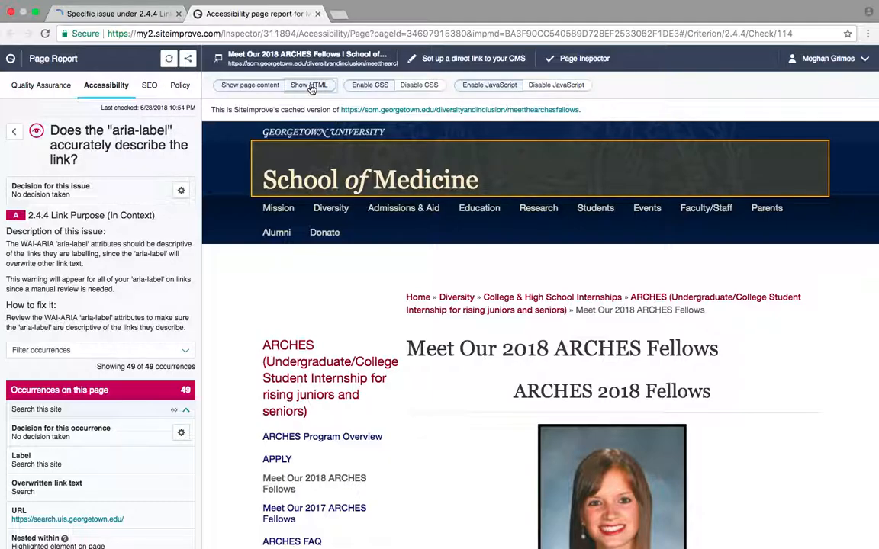
Step: View the page HTML with flagged links and expand the Mission: Our Mission occurrence
left_click(308, 85)
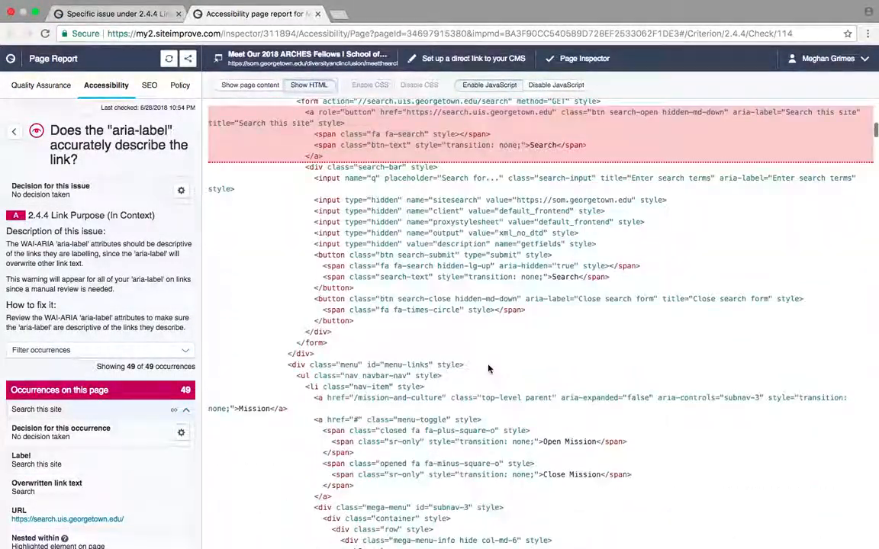
scroll("down", 3)
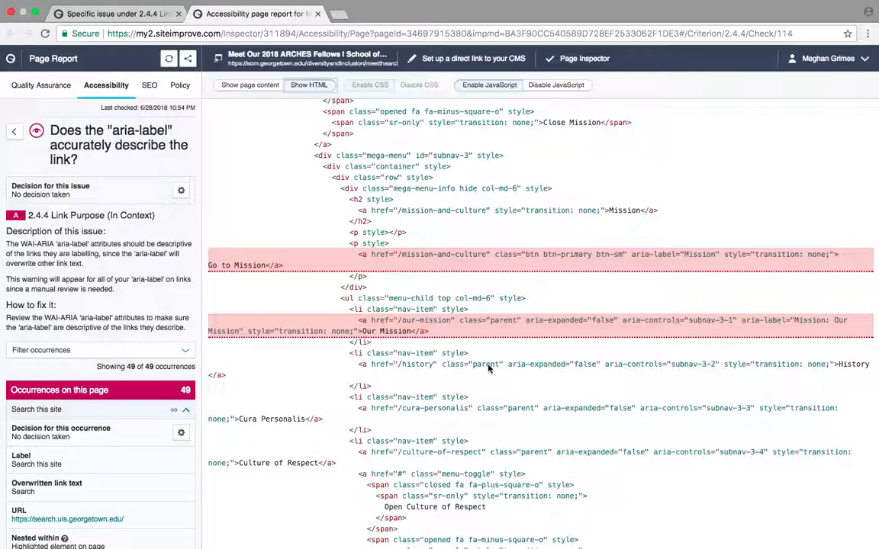
mouse_move(455, 287)
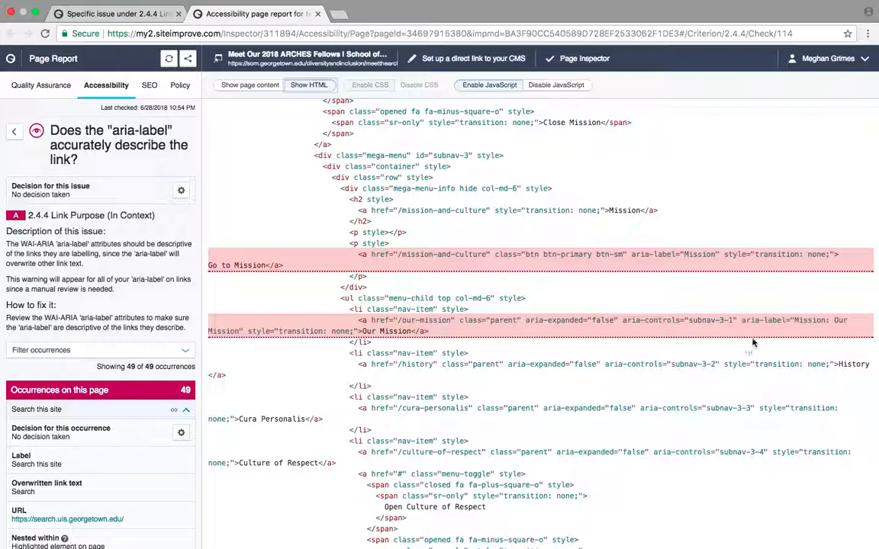
double_click(812, 320)
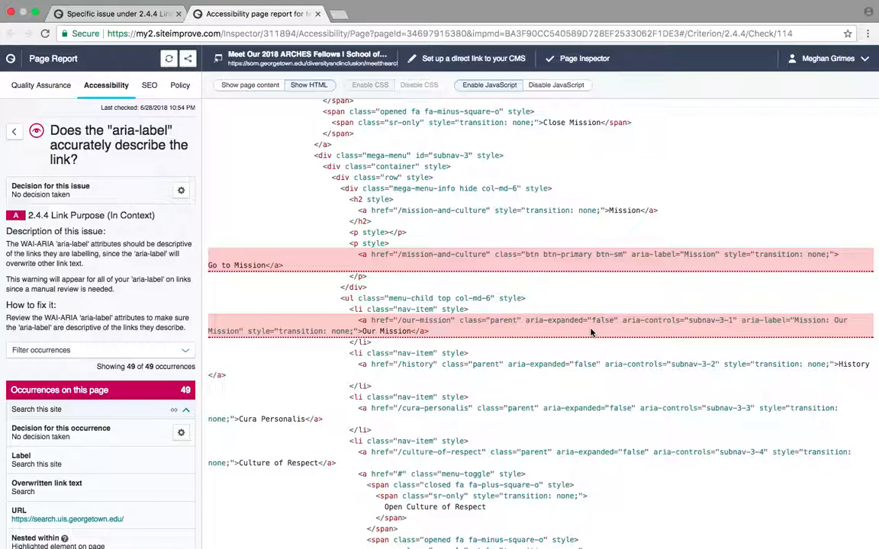
scroll("down", 3)
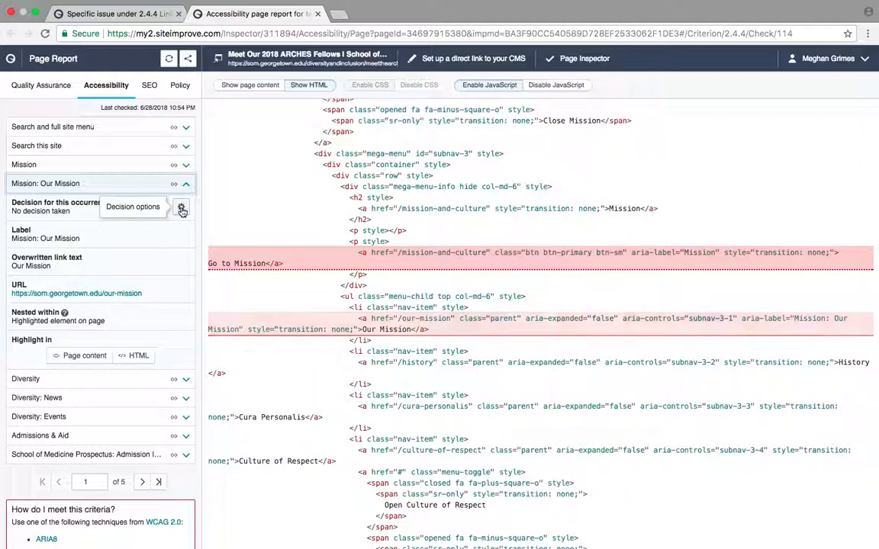
Step: Mark the Mission: Our Mission occurrence Approved for this page only and apply it
left_click(181, 208)
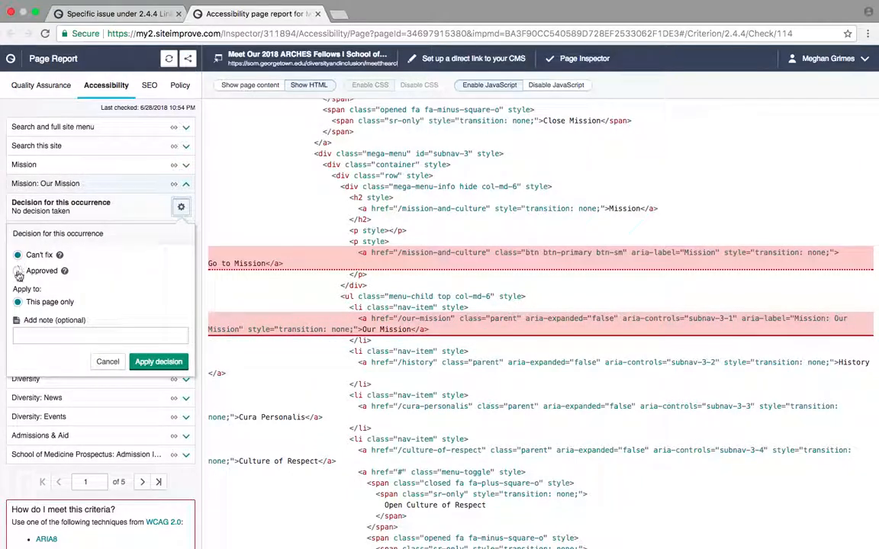
left_click(18, 272)
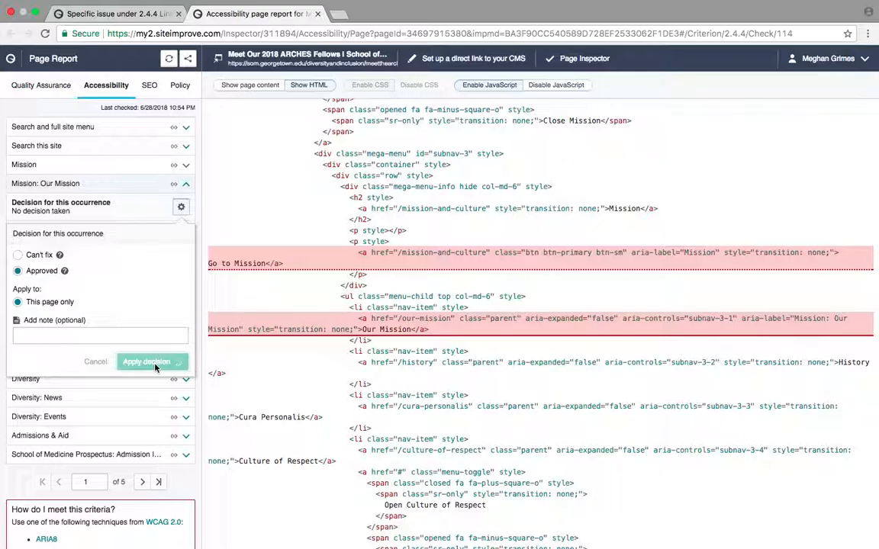
left_click(159, 362)
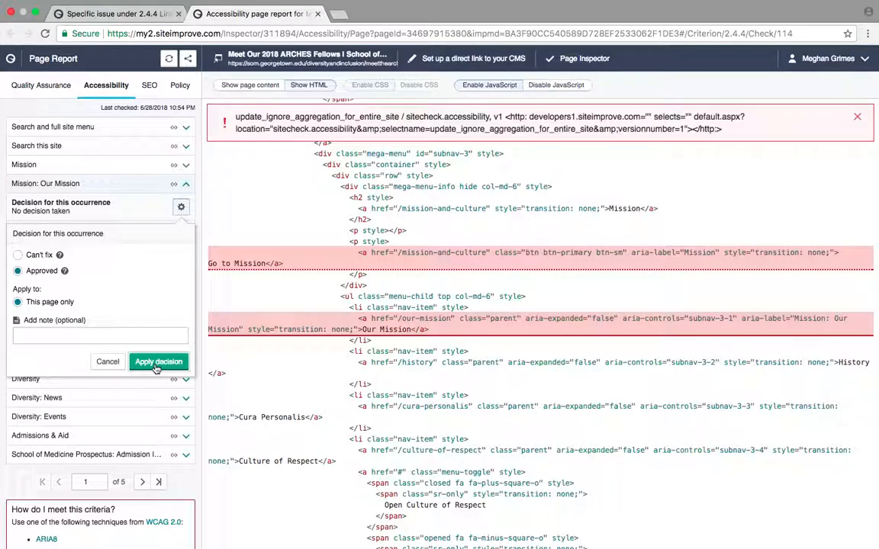